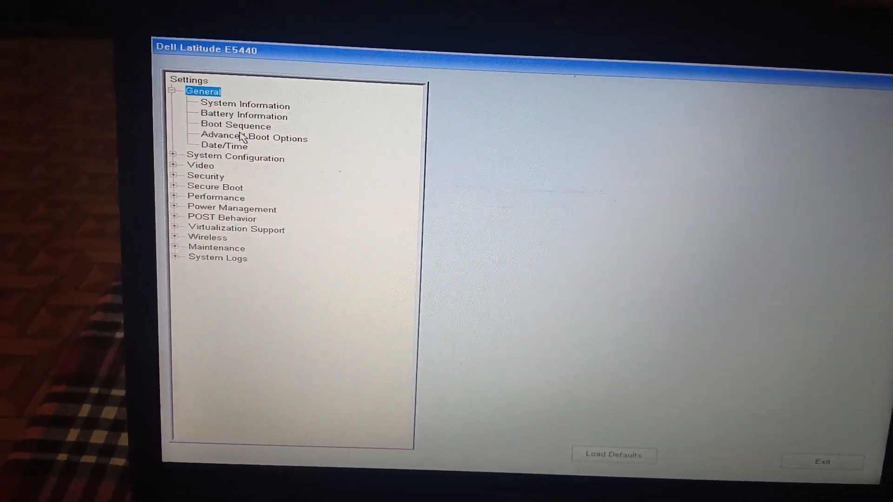
- Move UEFI: KINGSTON above Windows Boot Manager in the Boot Sequence list
{"action": "left_click", "coordinate": [234, 125]}
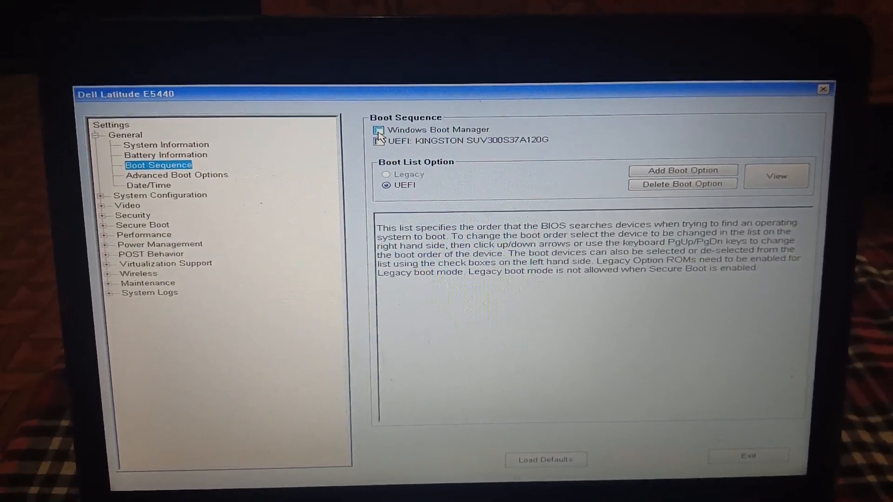
{"action": "left_click", "coordinate": [380, 131]}
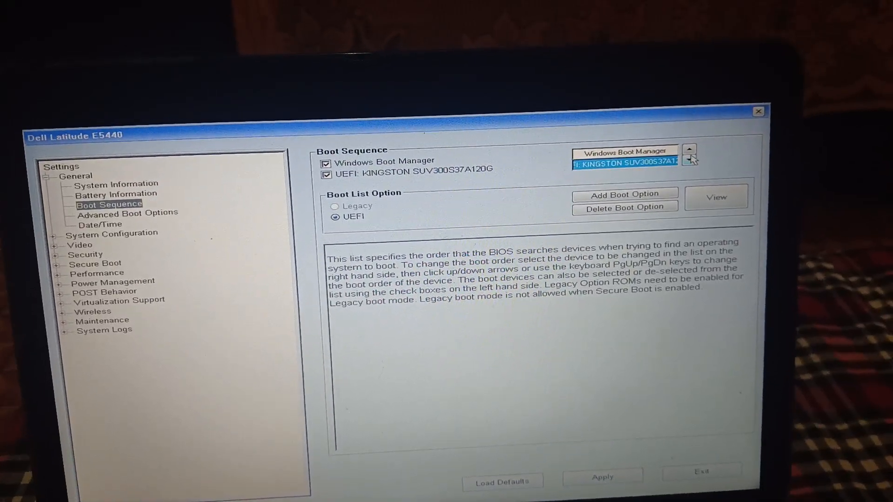
{"action": "left_click", "coordinate": [689, 150]}
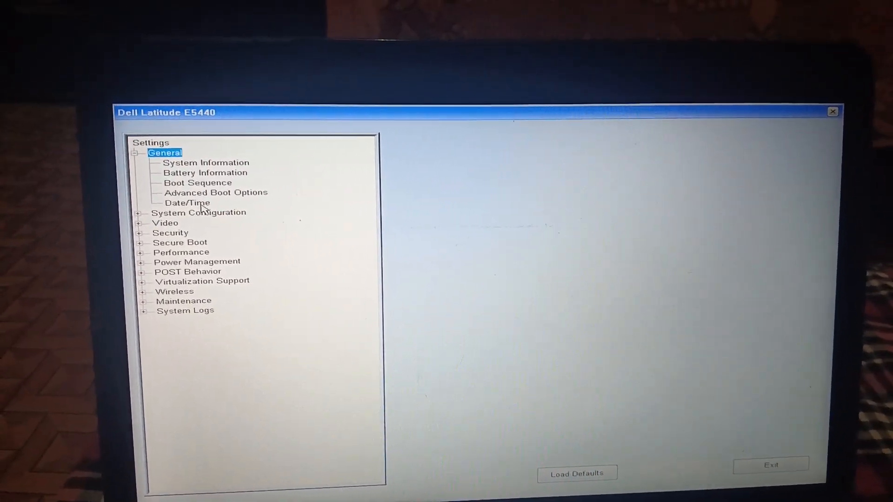
- View Date/Time, confirm the Kingston SSD leads the boot order, and expand Secure Boot
{"action": "left_click", "coordinate": [187, 203]}
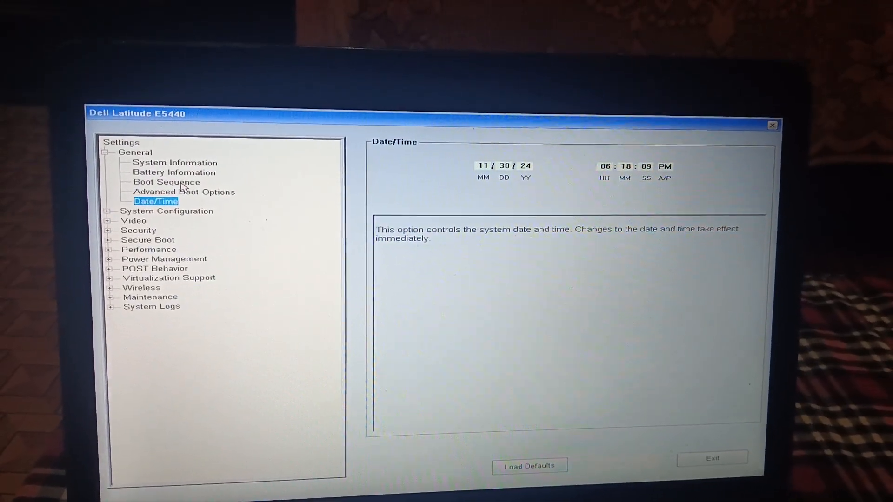
{"action": "left_click", "coordinate": [166, 182]}
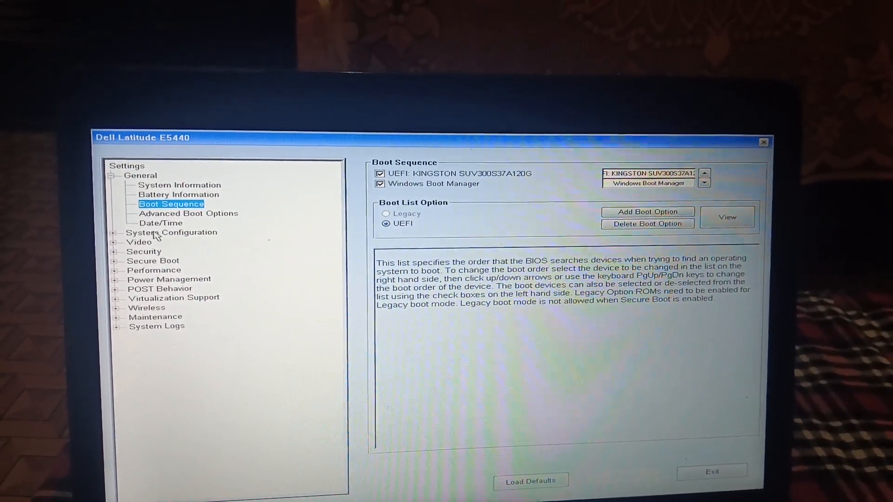
{"action": "left_click", "coordinate": [115, 261]}
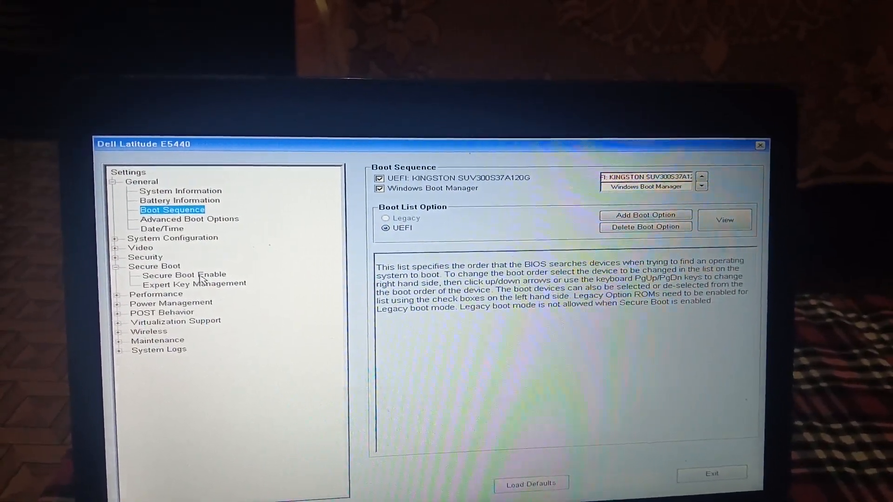
- Set Secure Boot Enable to Disabled, accepting the reduced-security warning
{"action": "left_click", "coordinate": [183, 274]}
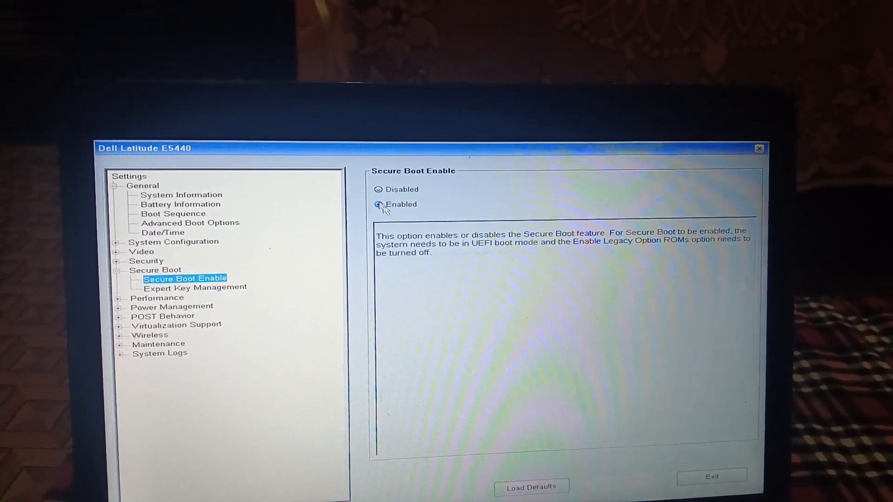
{"action": "left_click", "coordinate": [378, 190]}
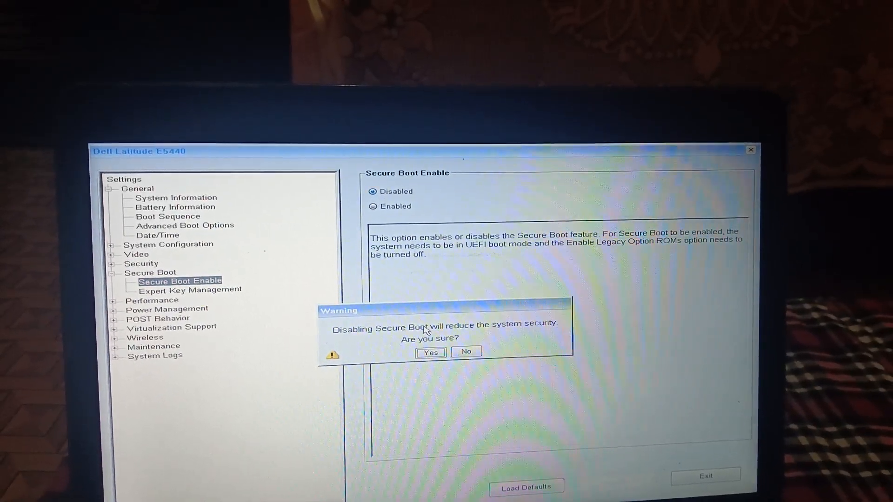
{"action": "left_click", "coordinate": [430, 352]}
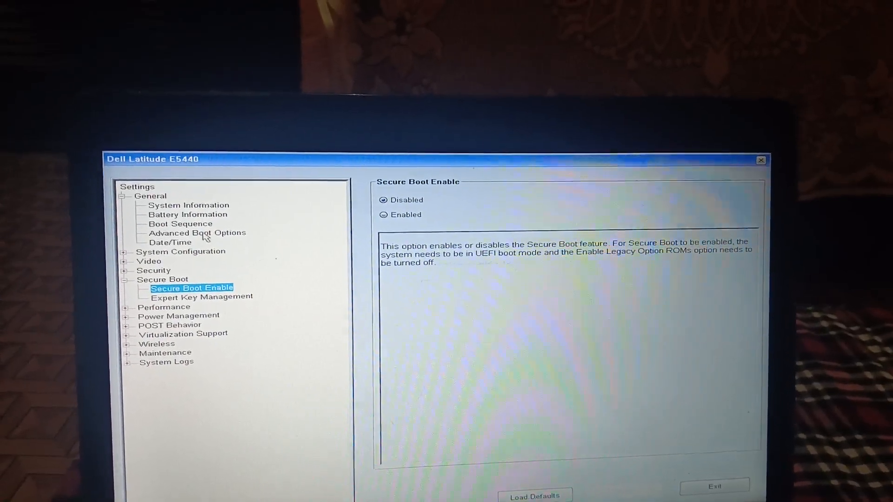
{"action": "left_click", "coordinate": [179, 224]}
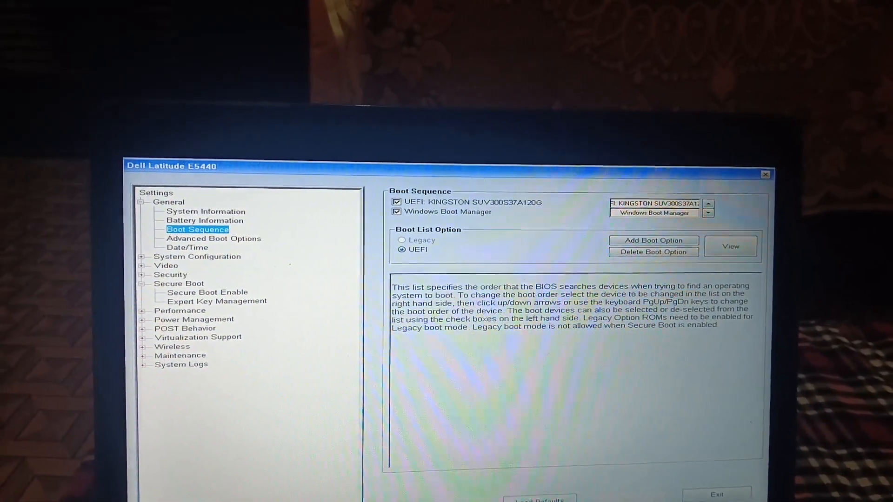
- Load Defaults and accept the warning to reset all BIOS settings
{"action": "left_click", "coordinate": [542, 491]}
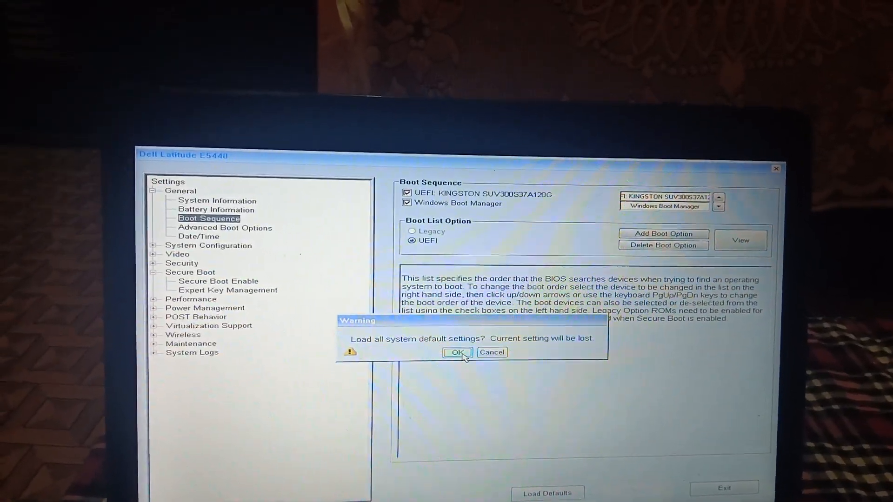
{"action": "left_click", "coordinate": [456, 351]}
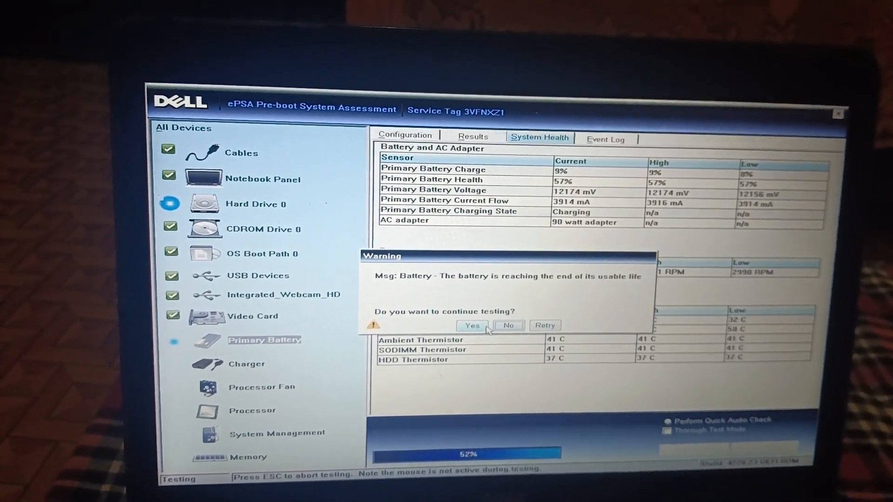
- Continue the ePSA hardware tests past the battery end-of-life warning
{"action": "left_click", "coordinate": [471, 326]}
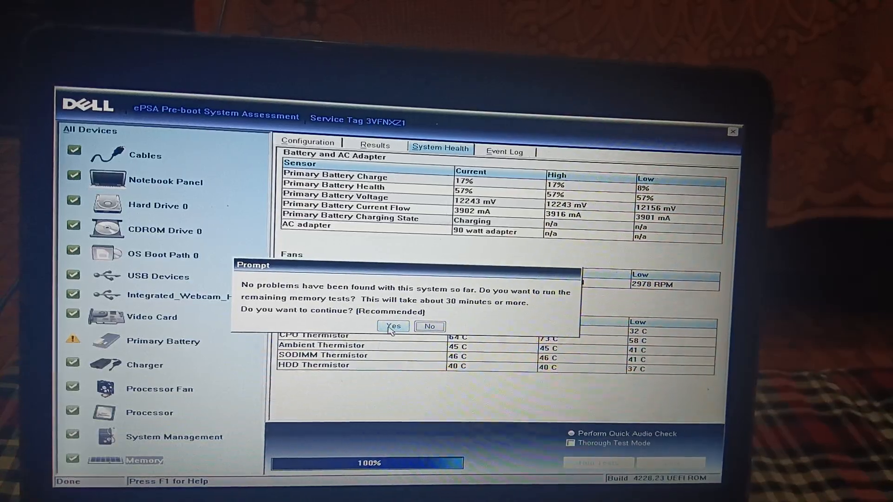
- Agree to the remaining memory tests, then exit diagnostics and reboot
{"action": "left_click", "coordinate": [392, 326]}
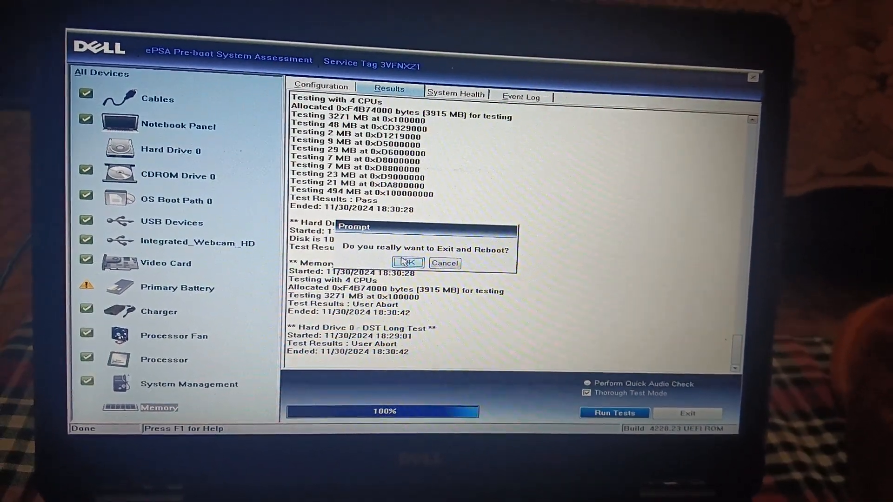
{"action": "left_click", "coordinate": [408, 262]}
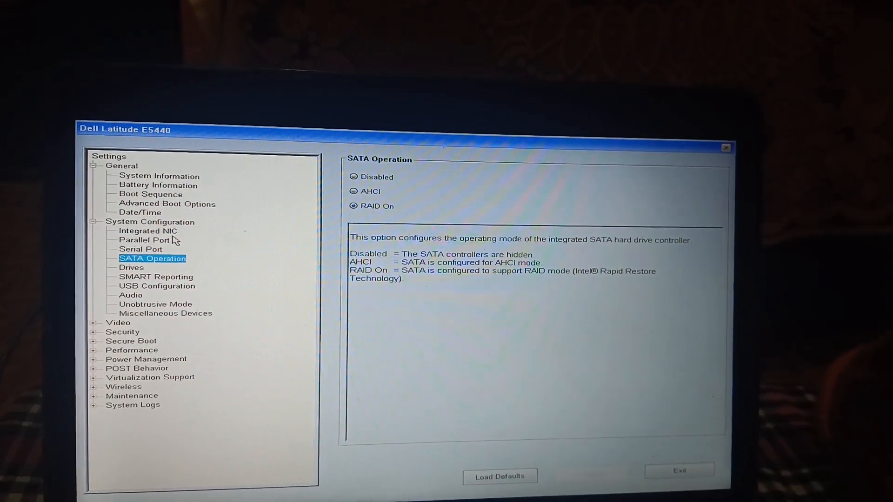
- Review Advanced Boot Options and Boot Sequence after defaults, ending on Battery Information
{"action": "left_click", "coordinate": [166, 203]}
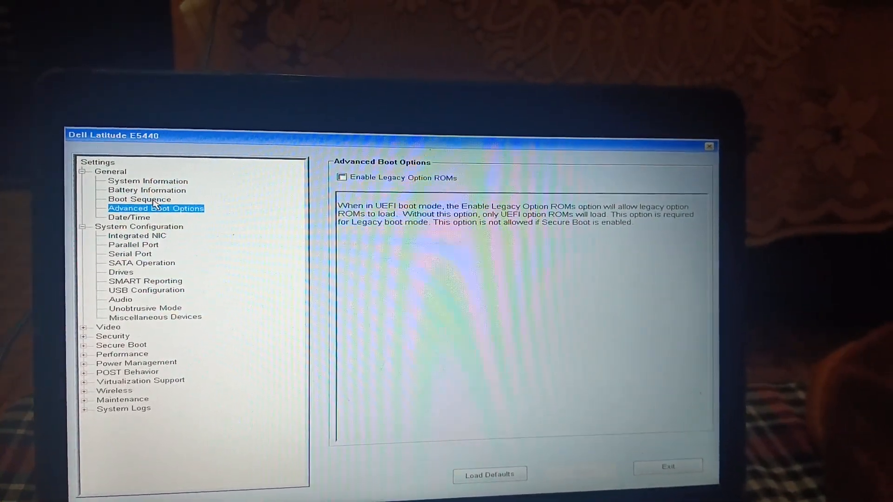
{"action": "left_click", "coordinate": [139, 199]}
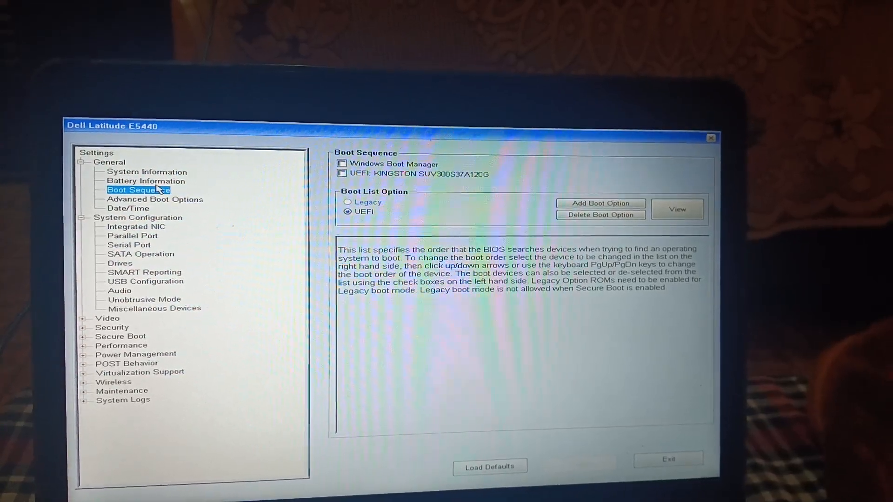
{"action": "left_click", "coordinate": [146, 182]}
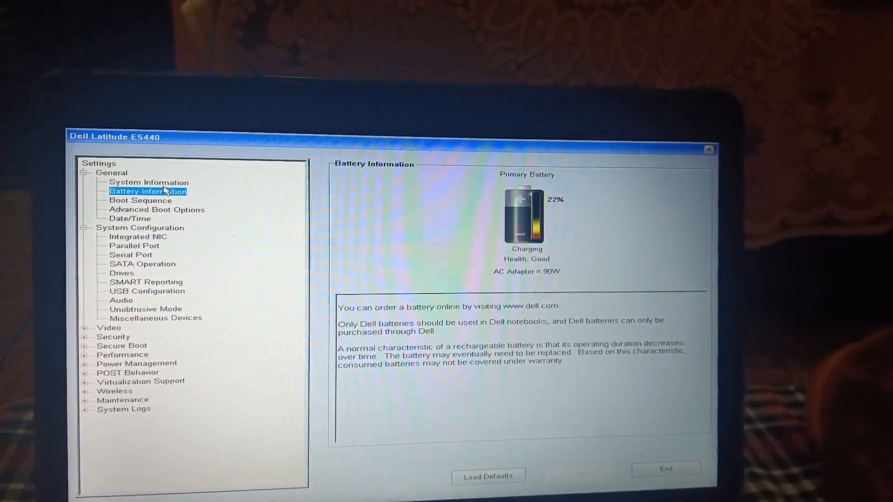